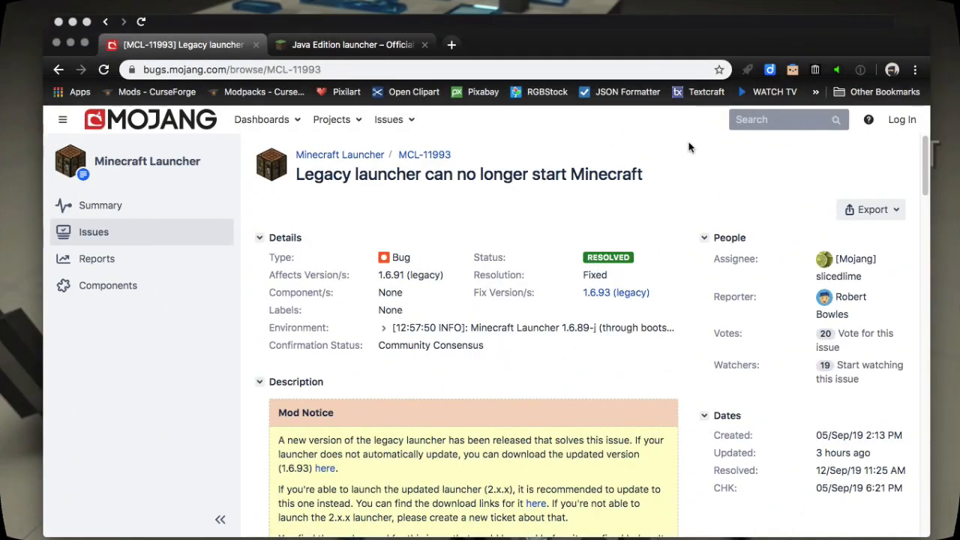
mouse_move(659, 144)
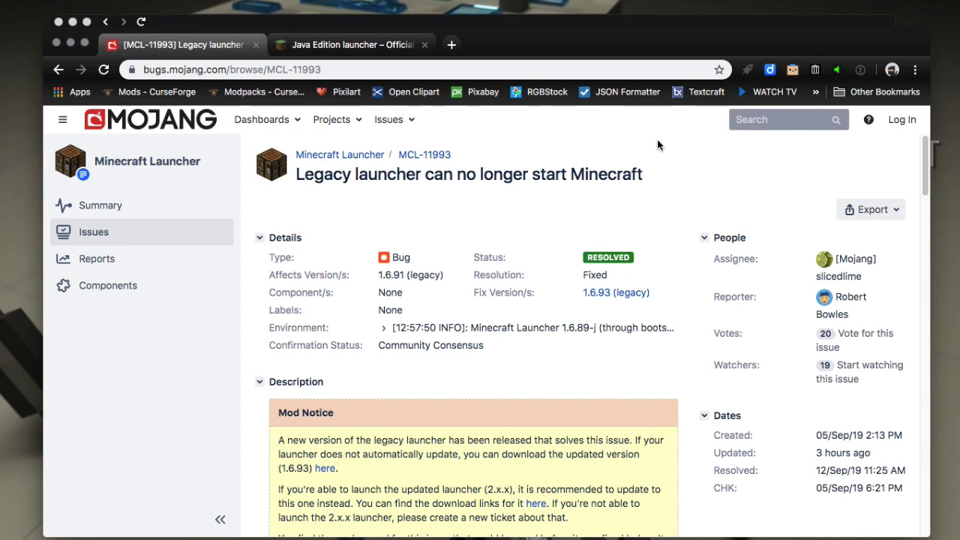
mouse_move(648, 202)
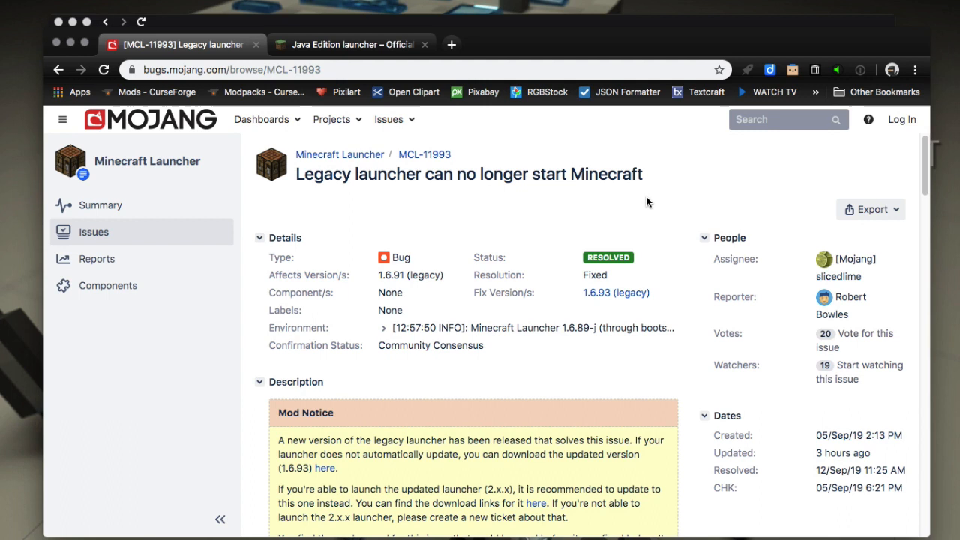
mouse_move(615, 208)
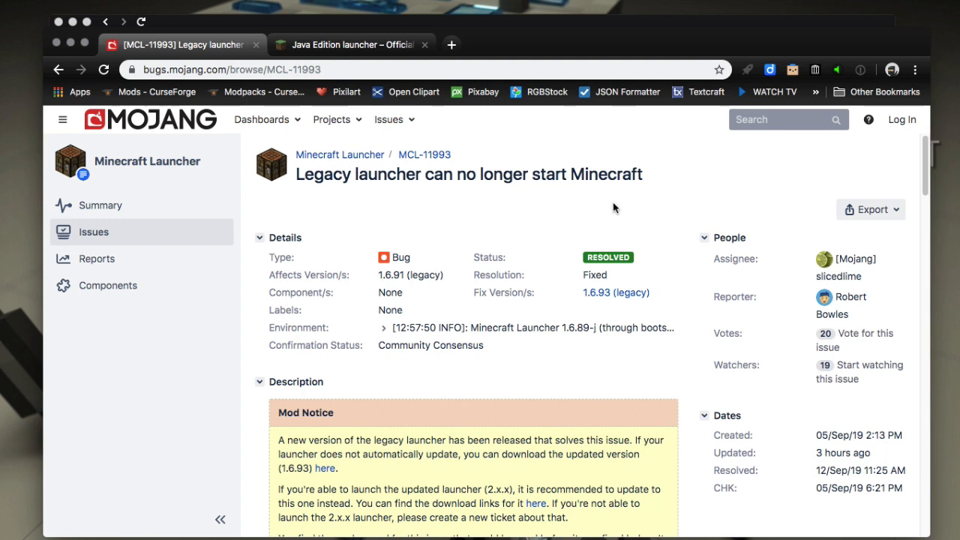
mouse_move(262, 120)
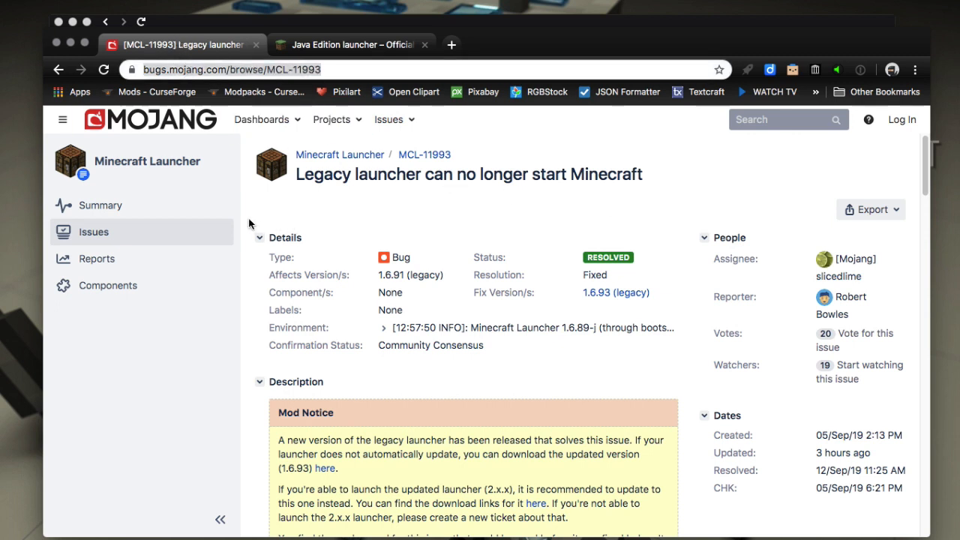
mouse_move(498, 315)
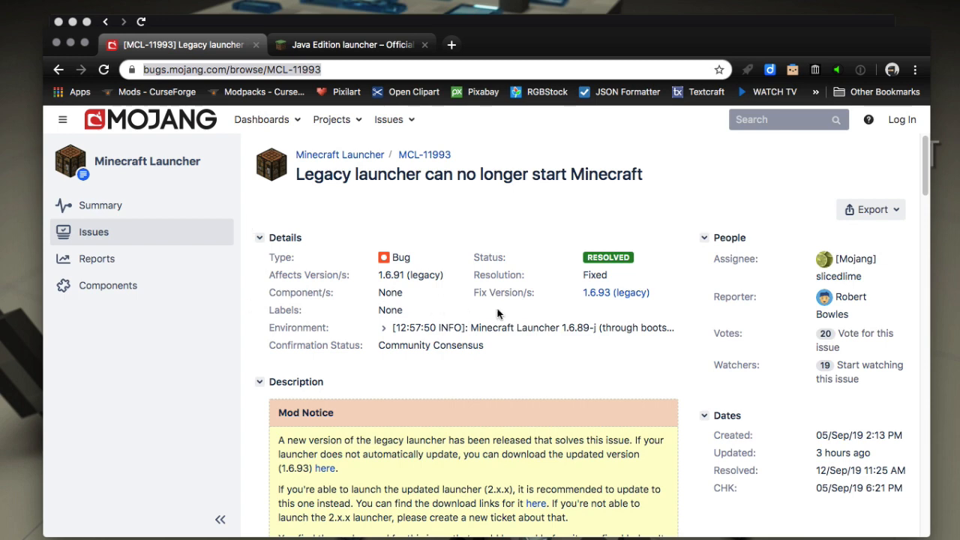
mouse_move(611, 293)
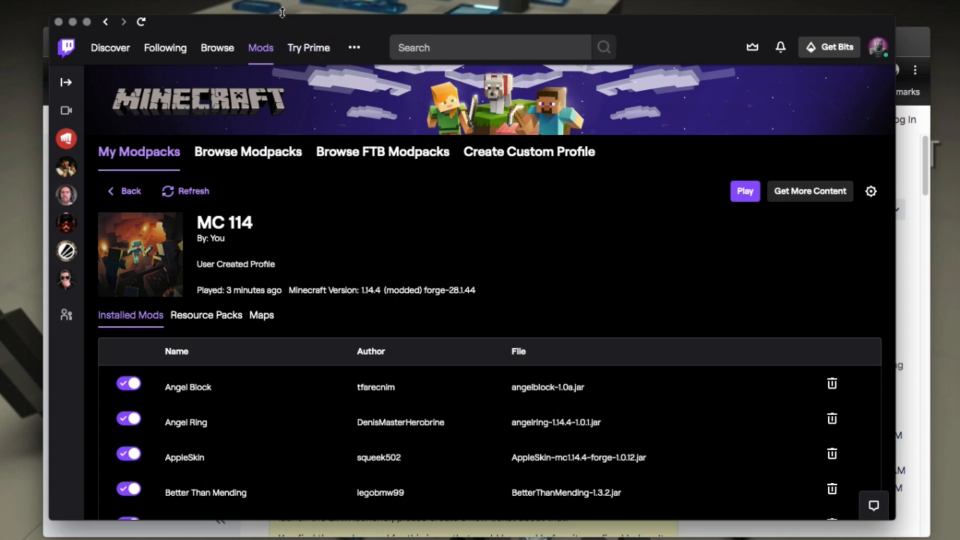
mouse_move(278, 25)
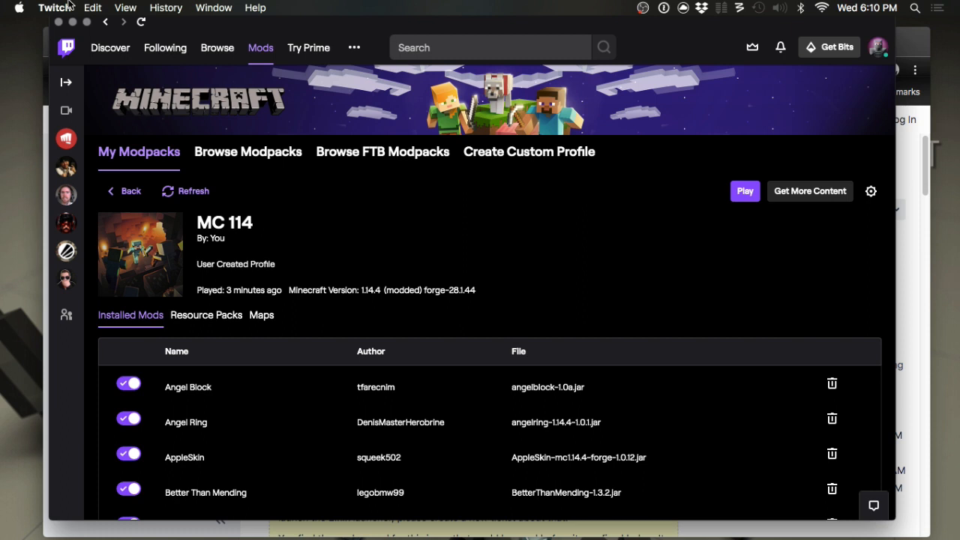
Step: Play the MC 114 profile, opening Minecraft Launcher 1.6.91 on Update Notes
left_click(54, 7)
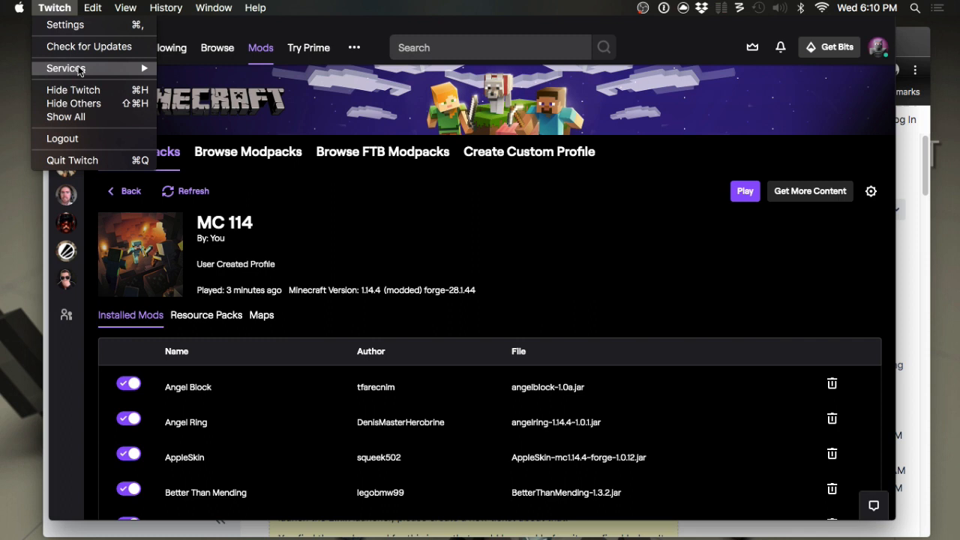
mouse_move(66, 69)
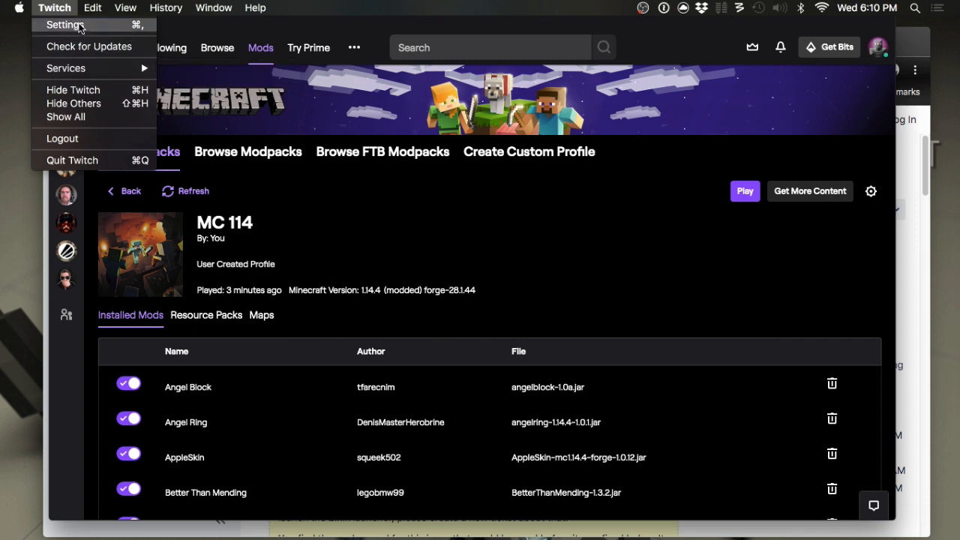
mouse_move(345, 58)
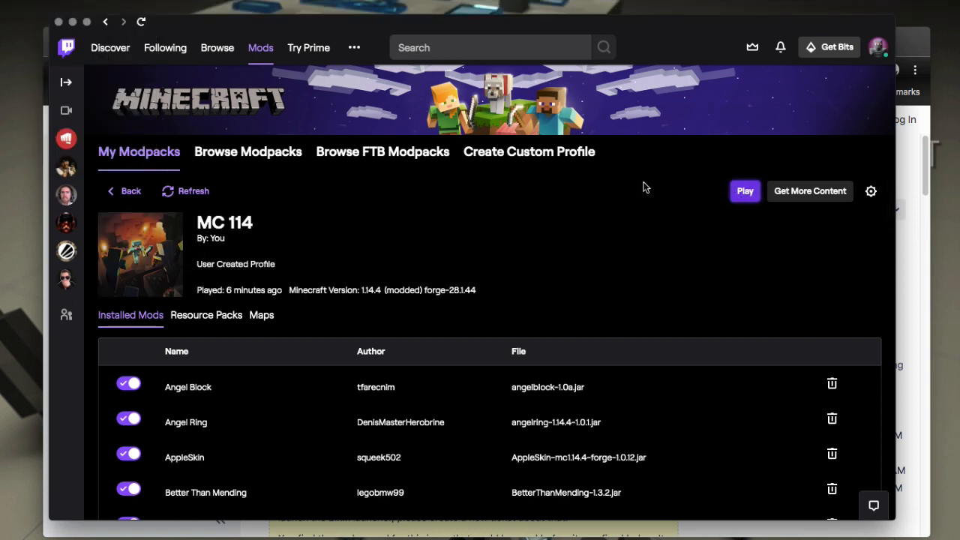
left_click(745, 190)
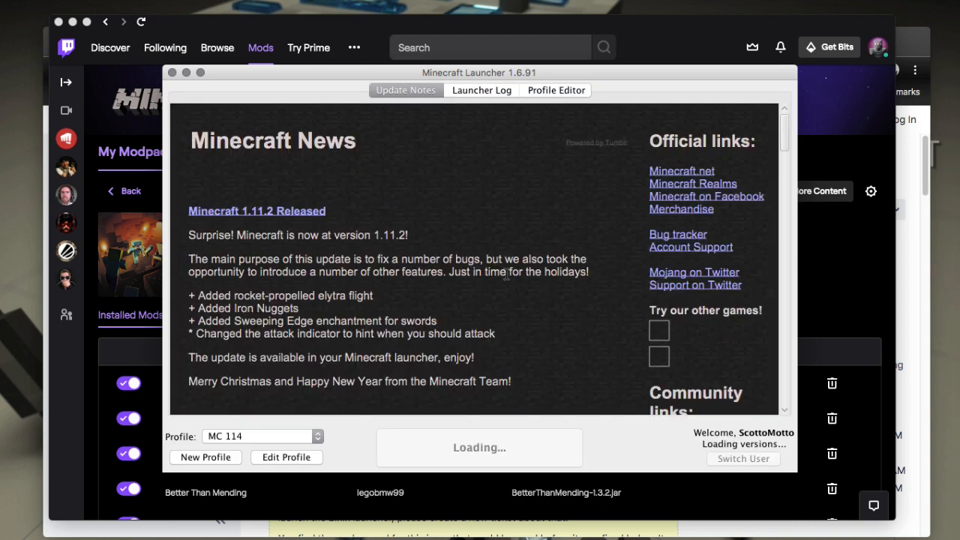
mouse_move(473, 410)
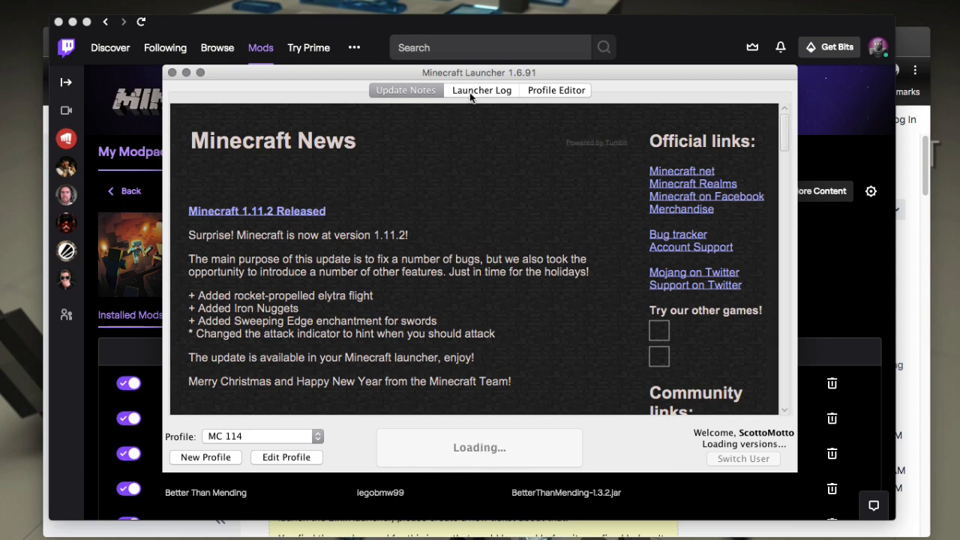
Step: Scroll the Launcher Log's fatal duplicate key exception trace, then bring up Mojang's bug report
left_click(482, 90)
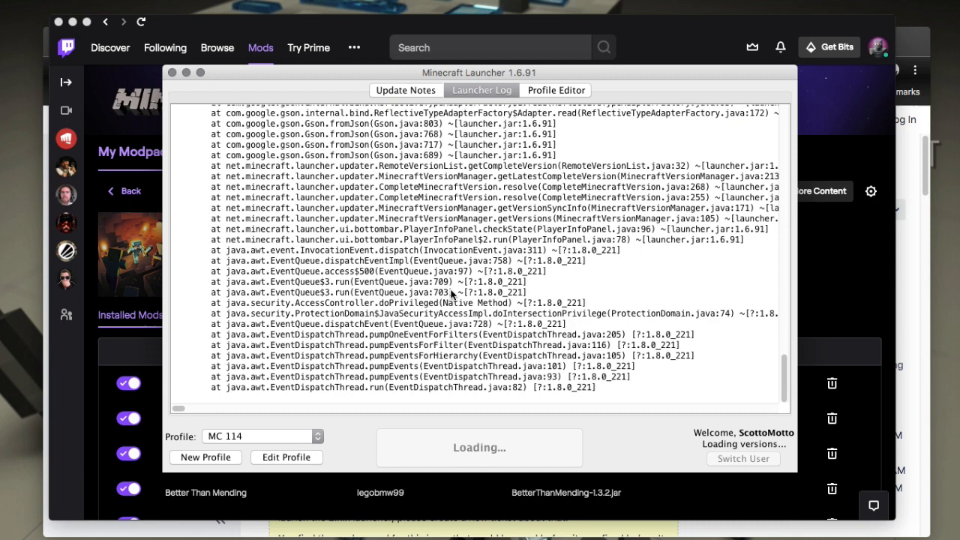
mouse_move(393, 330)
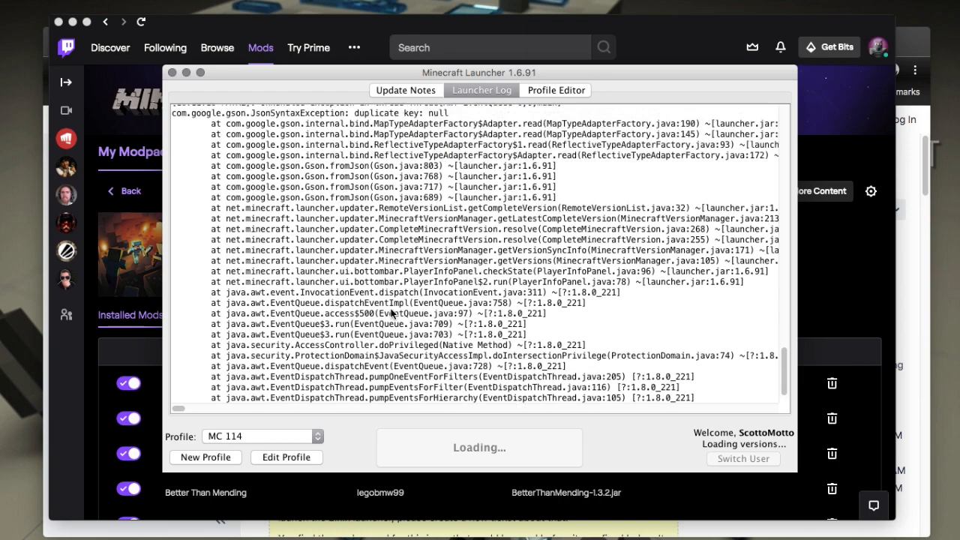
scroll("down", 3)
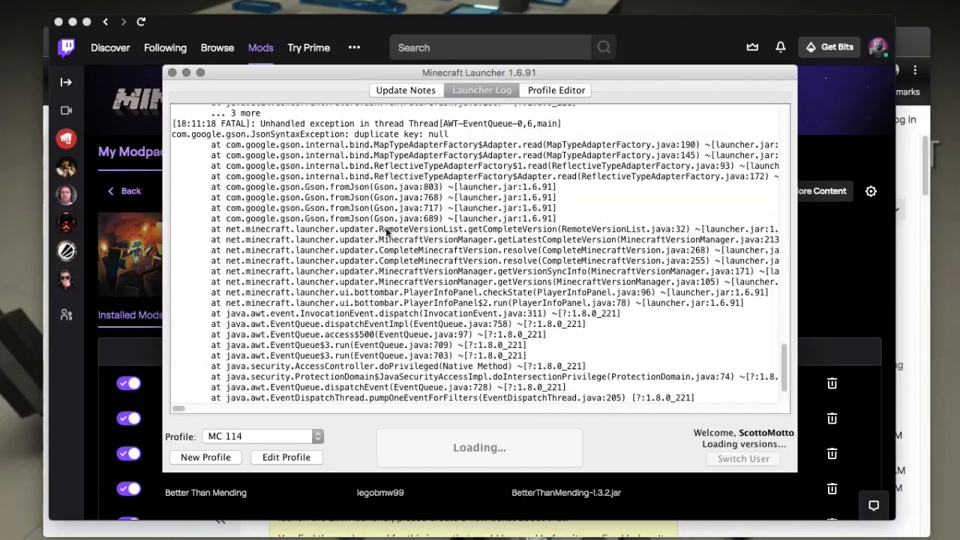
left_click(406, 90)
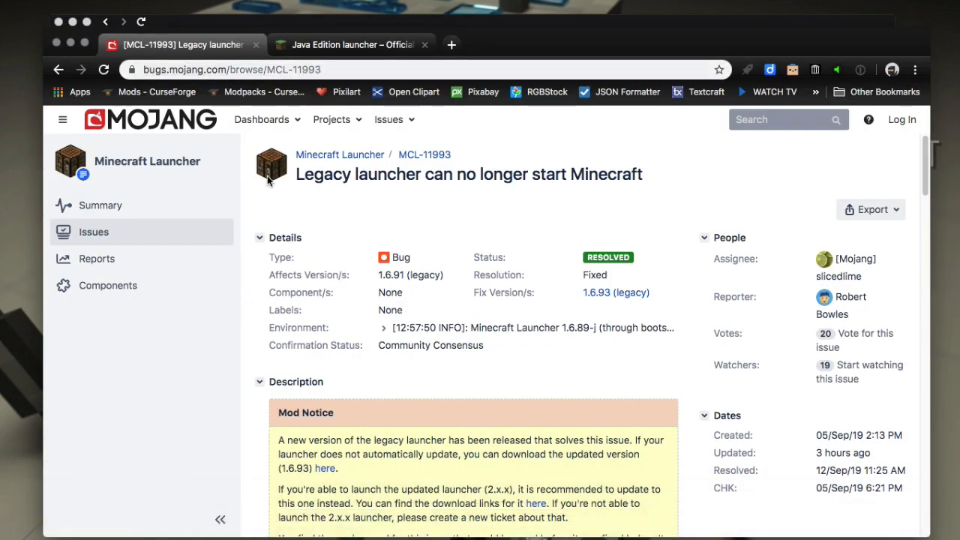
mouse_move(240, 392)
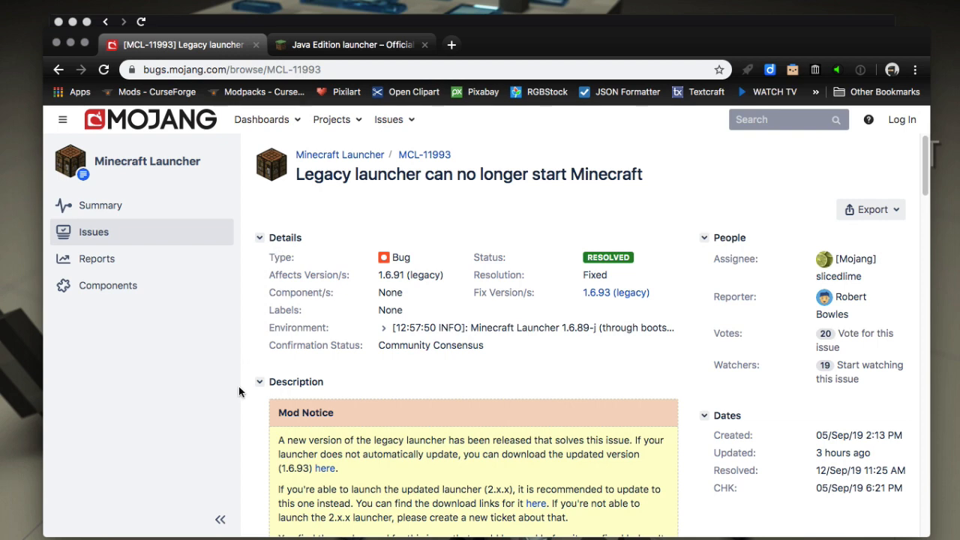
Step: Scroll the MCL-11993 bug report to the Mod Notice about the 1.6.93 launcher
scroll("down", 3)
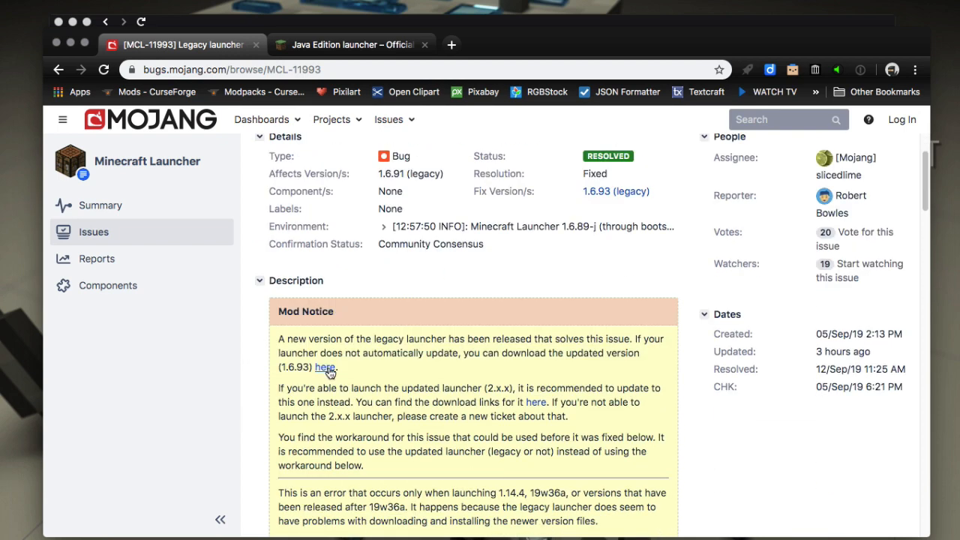
mouse_move(348, 380)
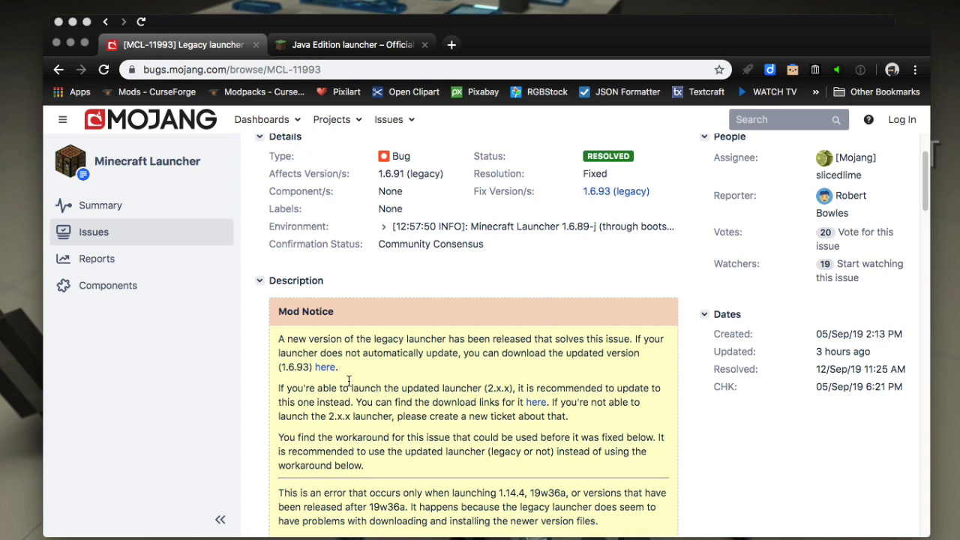
mouse_move(281, 389)
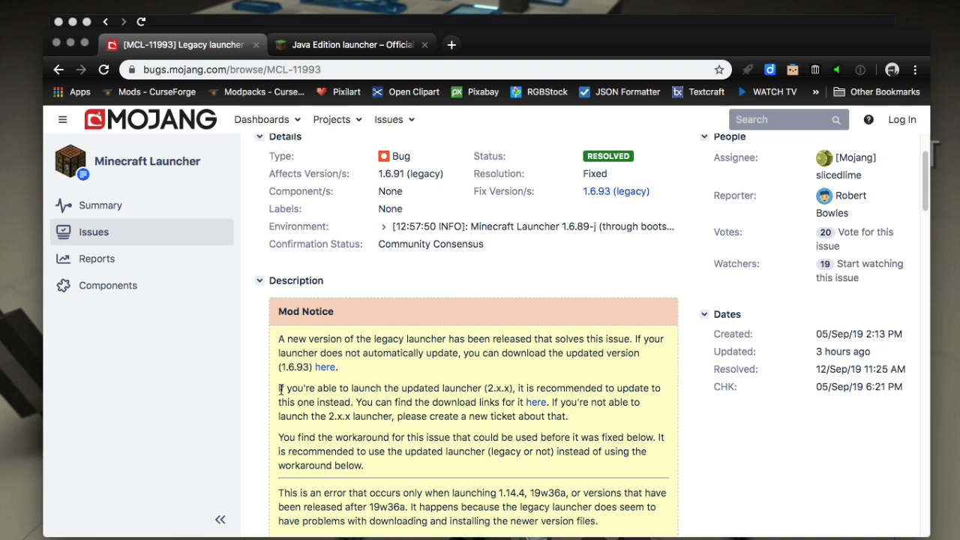
mouse_move(261, 363)
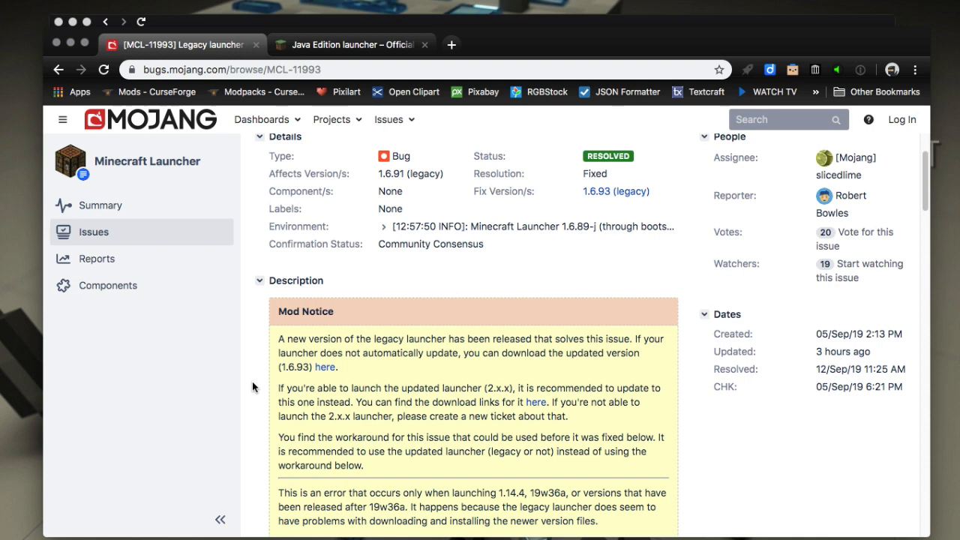
scroll("down", 3)
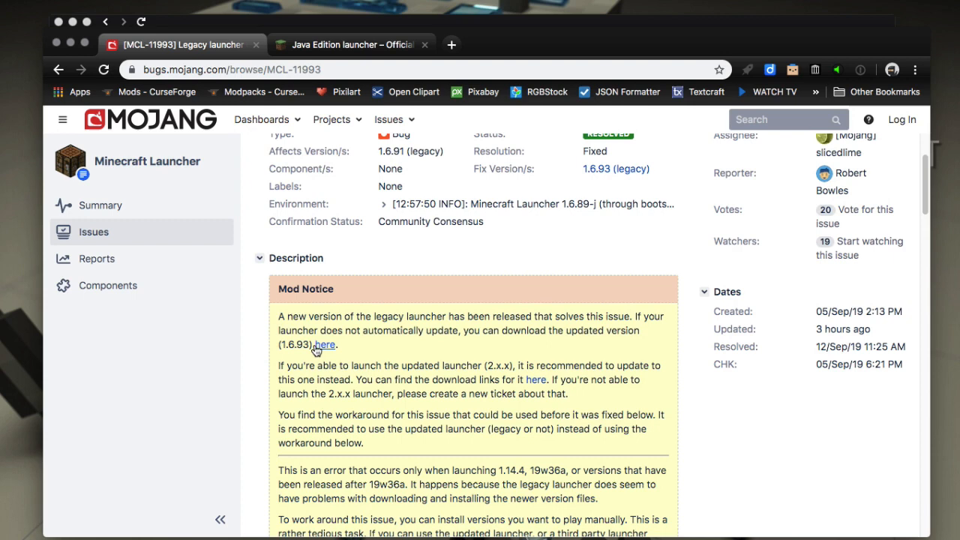
mouse_move(231, 357)
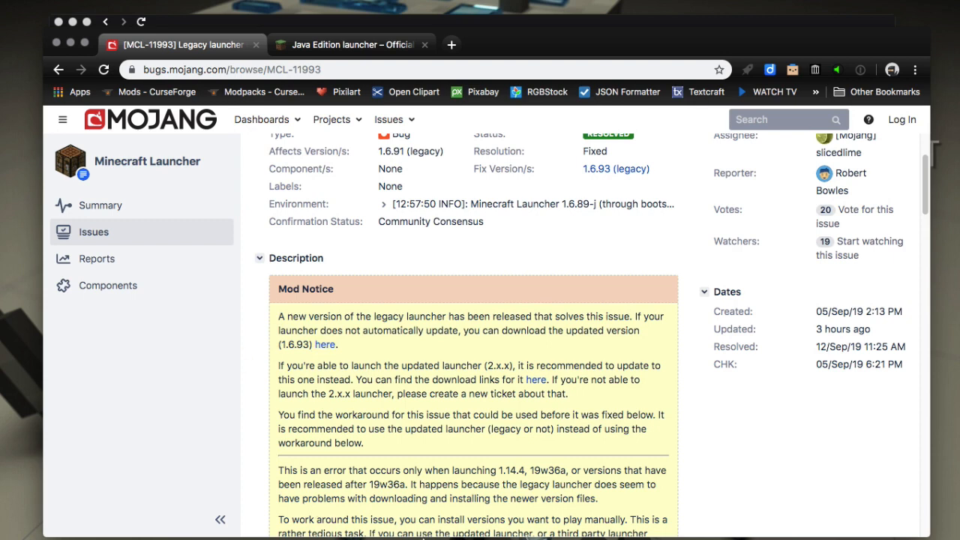
mouse_move(451, 514)
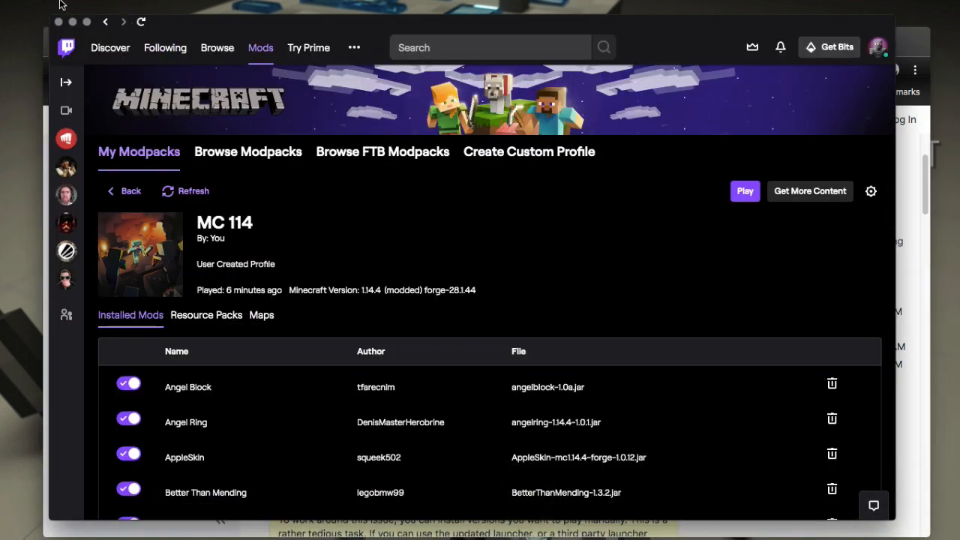
Step: Check the Curse/Minecraft path in Twitch's Minecraft settings, then open the Curse folder in Finder
left_click(54, 8)
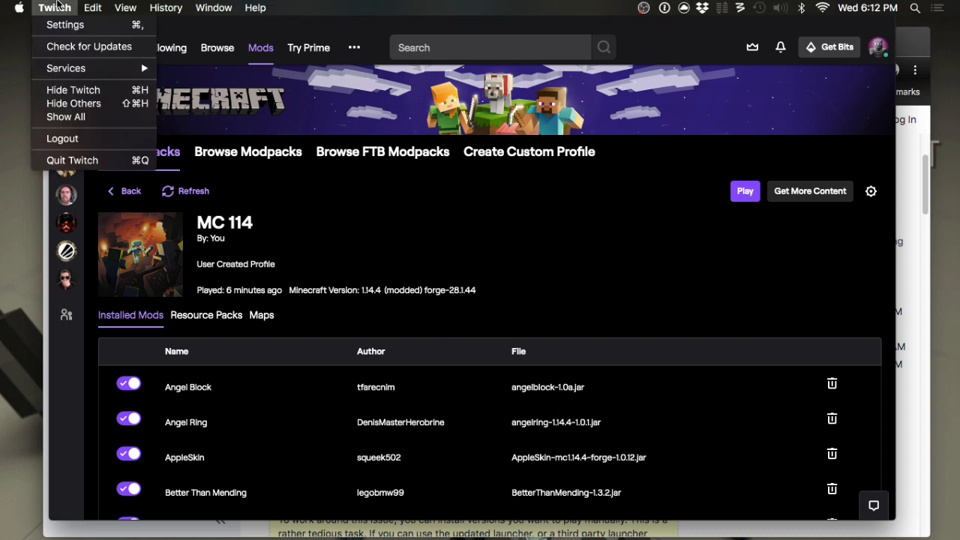
left_click(64, 24)
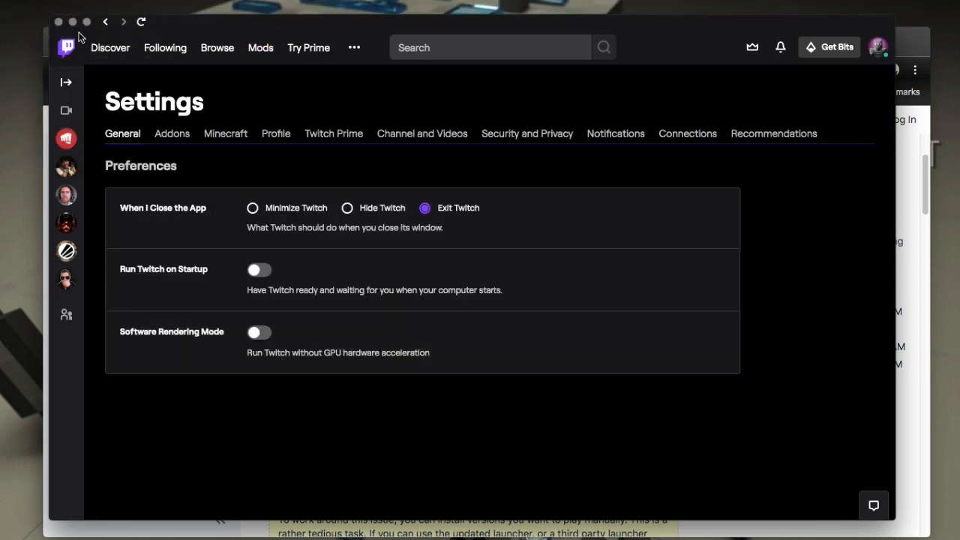
left_click(226, 133)
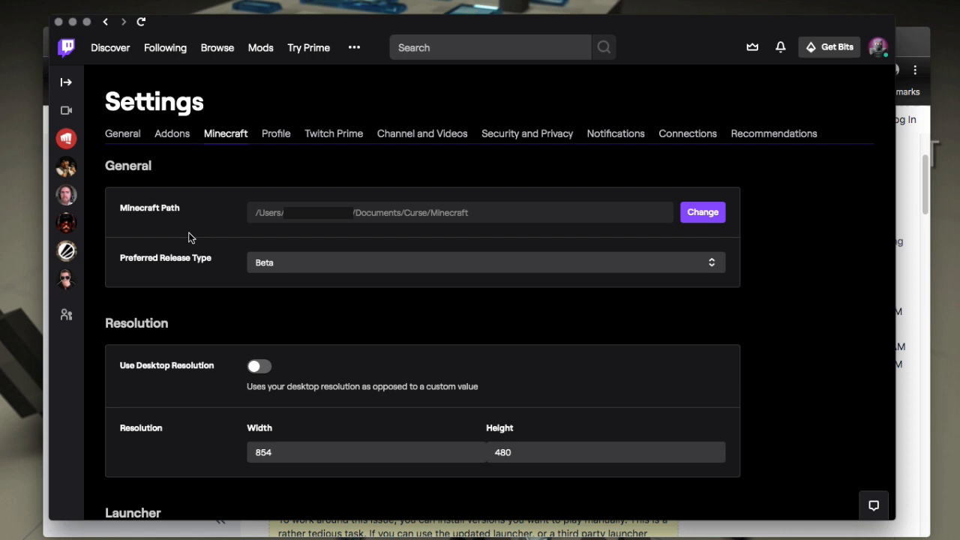
mouse_move(469, 219)
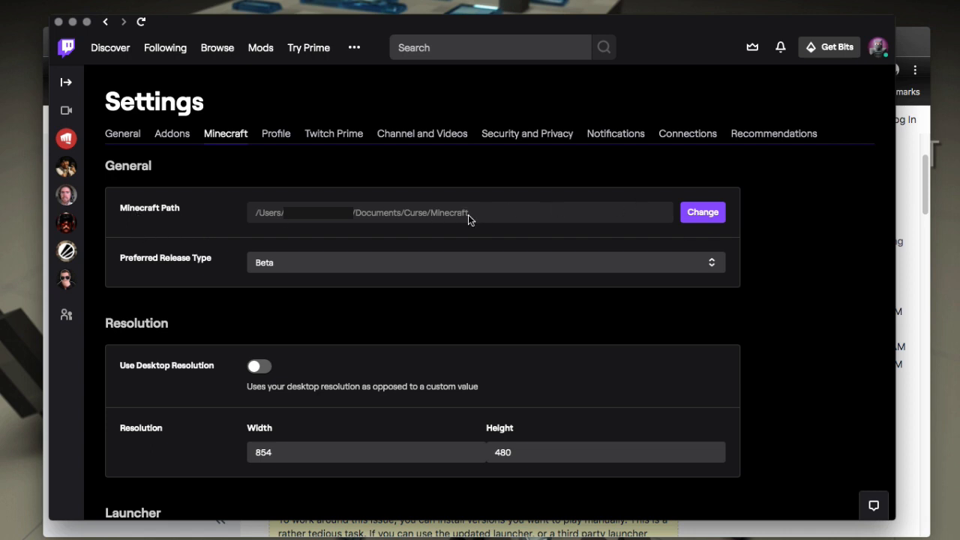
mouse_move(323, 224)
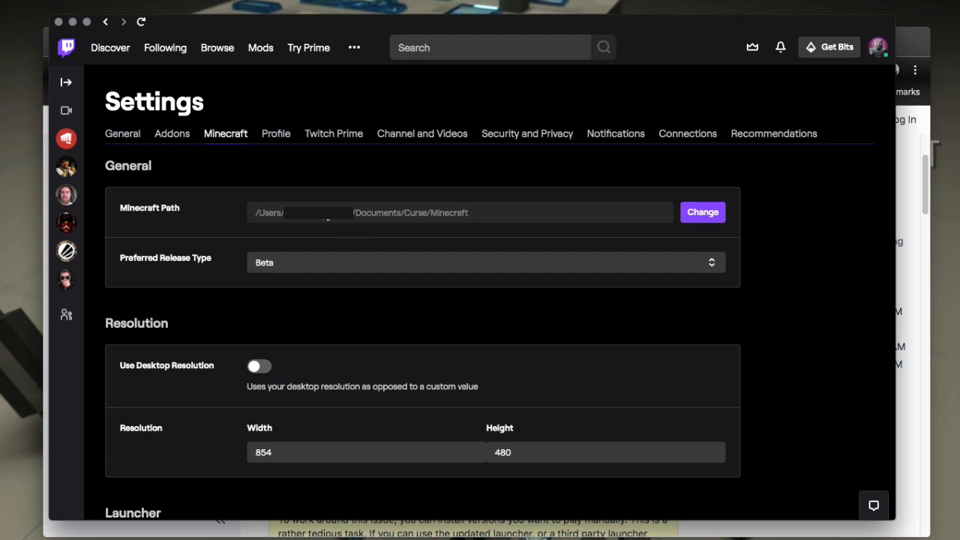
mouse_move(214, 151)
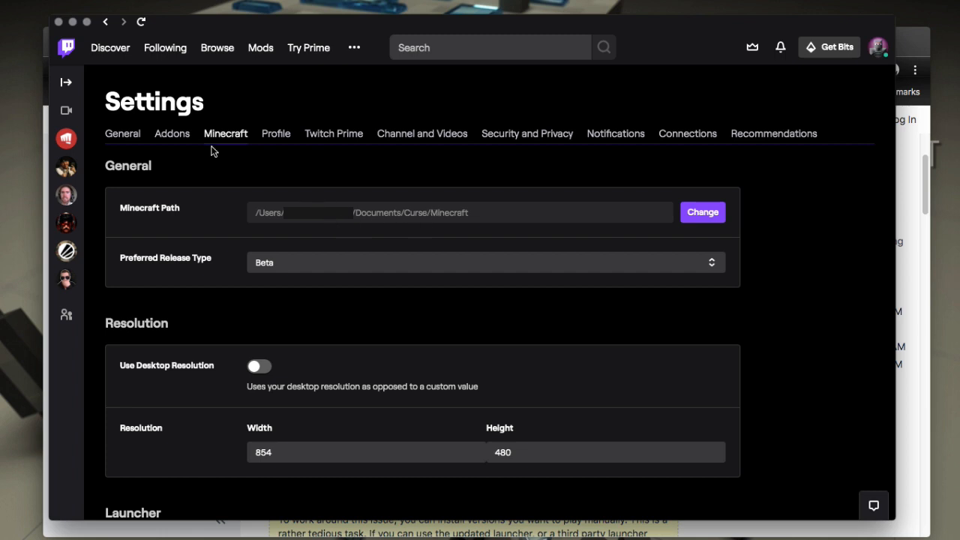
mouse_move(90, 70)
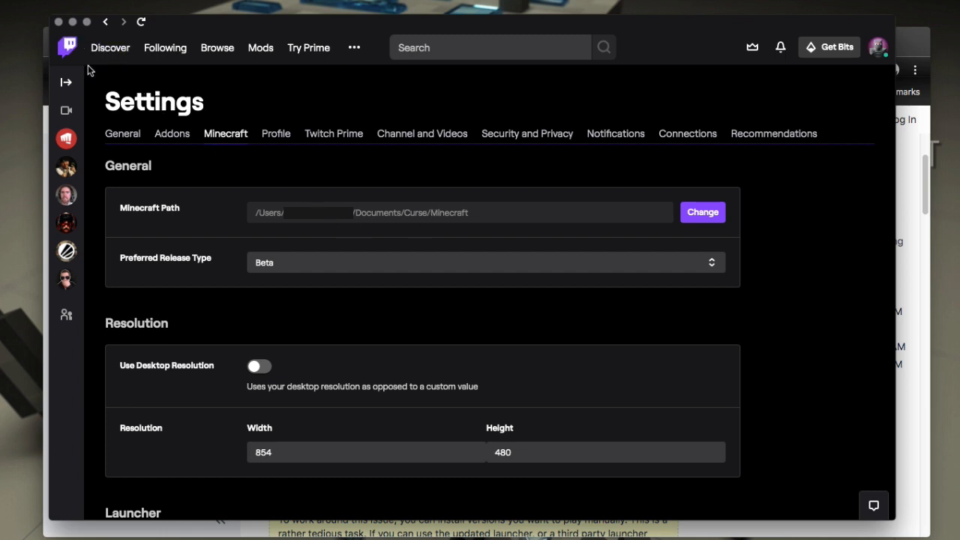
left_click(260, 47)
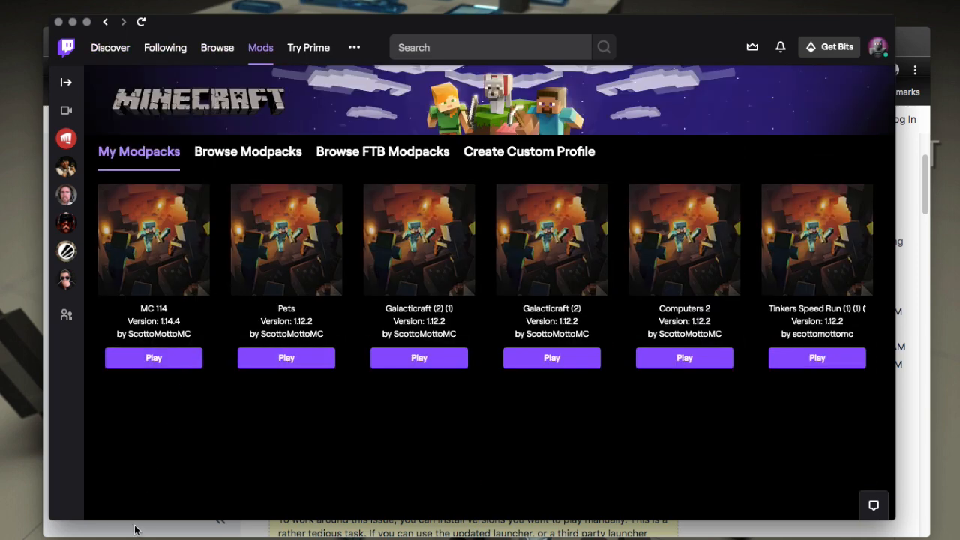
left_click(53, 515)
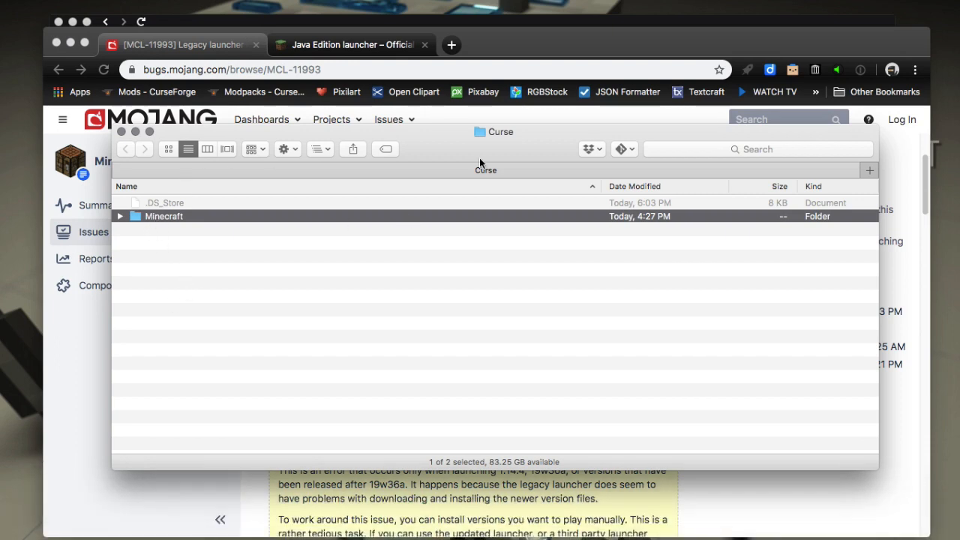
mouse_move(139, 233)
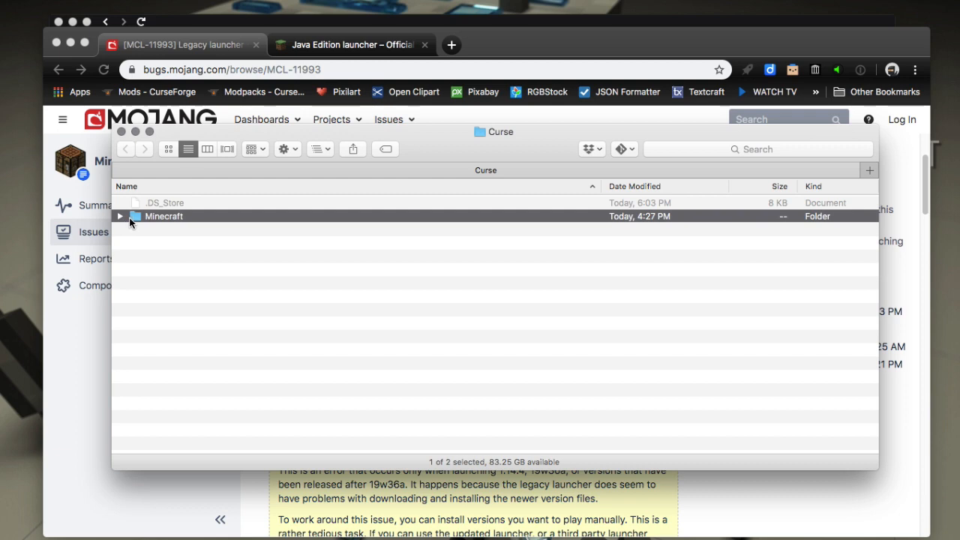
Step: Expand Minecraft > Install > game in Finder and select launcher.jar beside launcher-1.6.93.jar
left_click(120, 217)
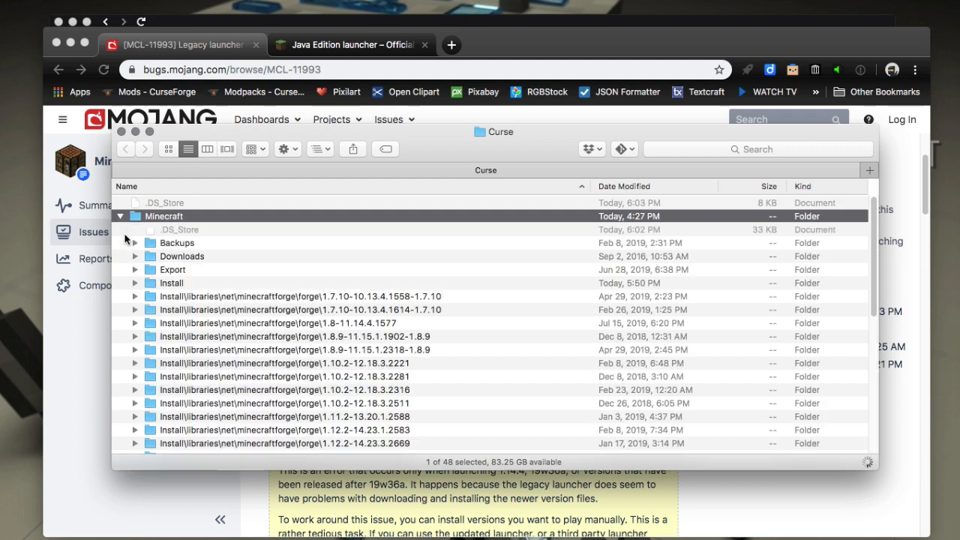
left_click(172, 270)
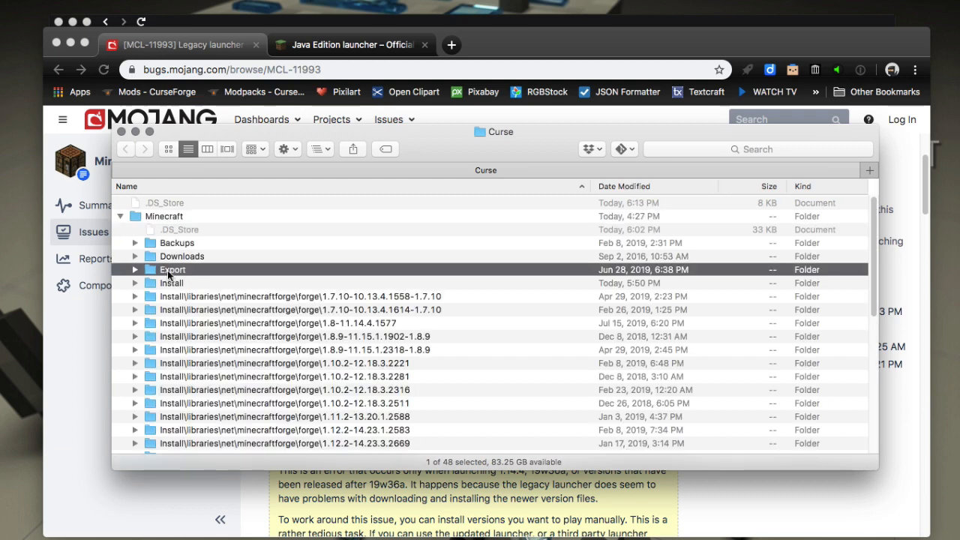
left_click(172, 283)
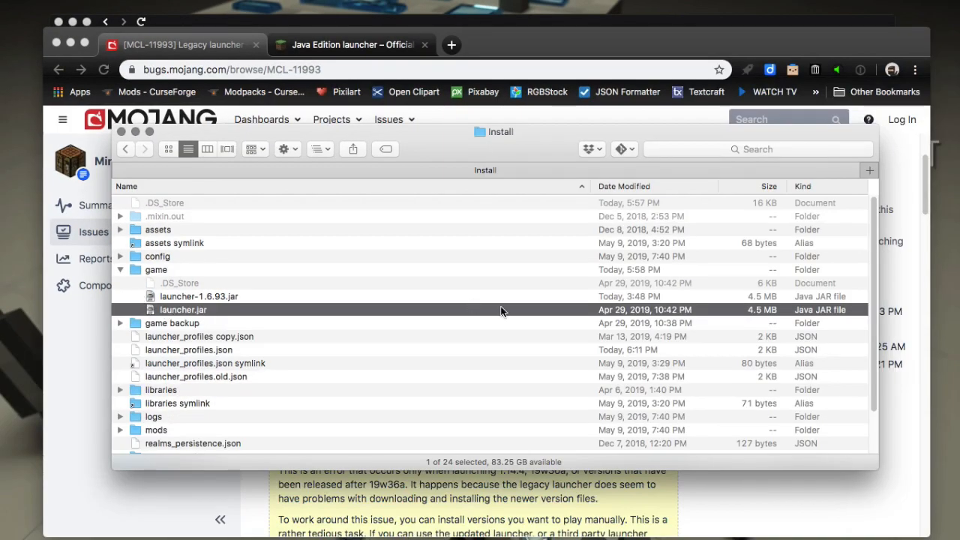
mouse_move(525, 319)
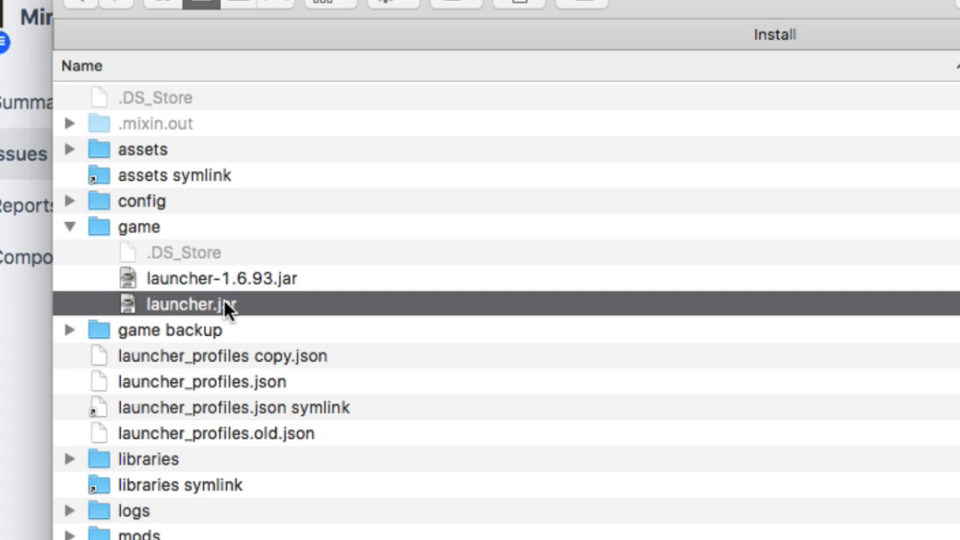
left_click(222, 279)
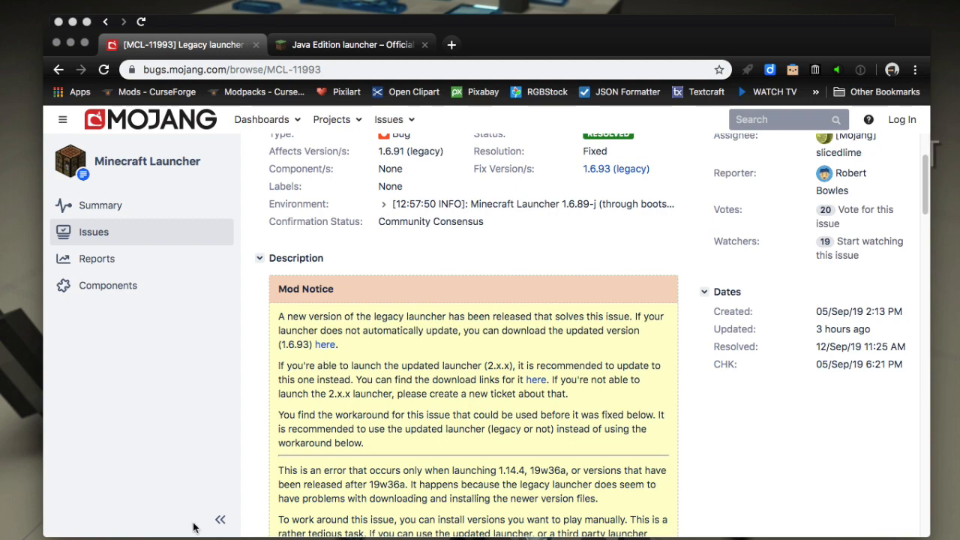
mouse_move(45, 521)
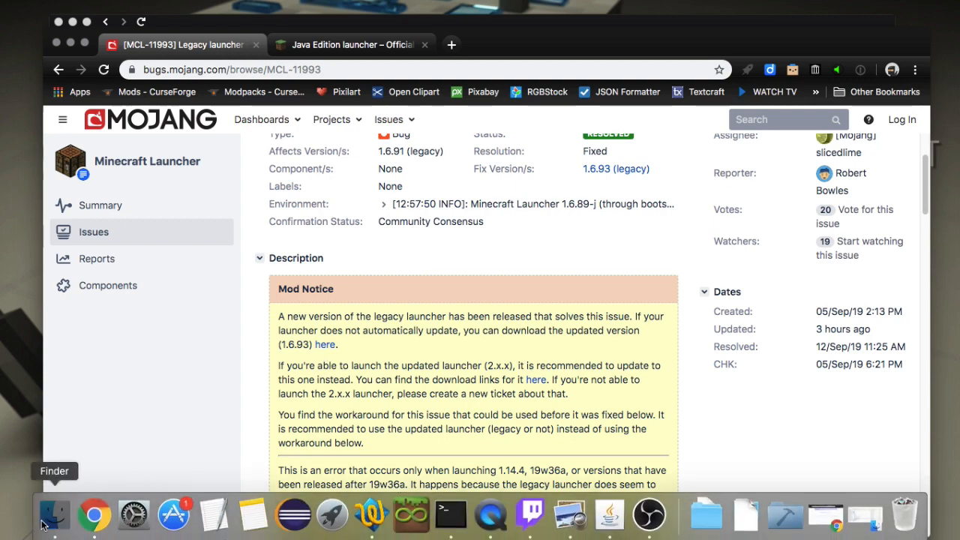
Step: Rename the old launcher.jar to launcher-1.6.91.jar
left_click(54, 515)
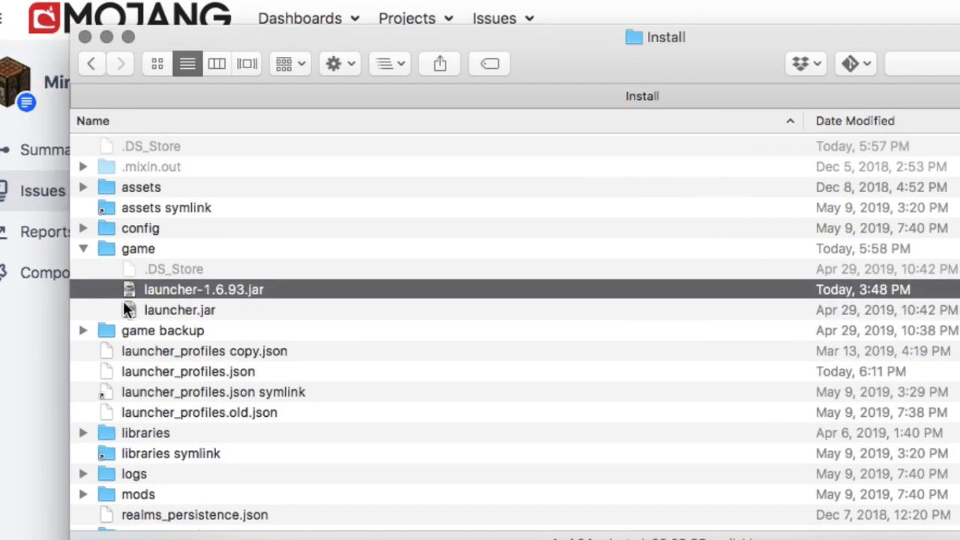
mouse_move(180, 231)
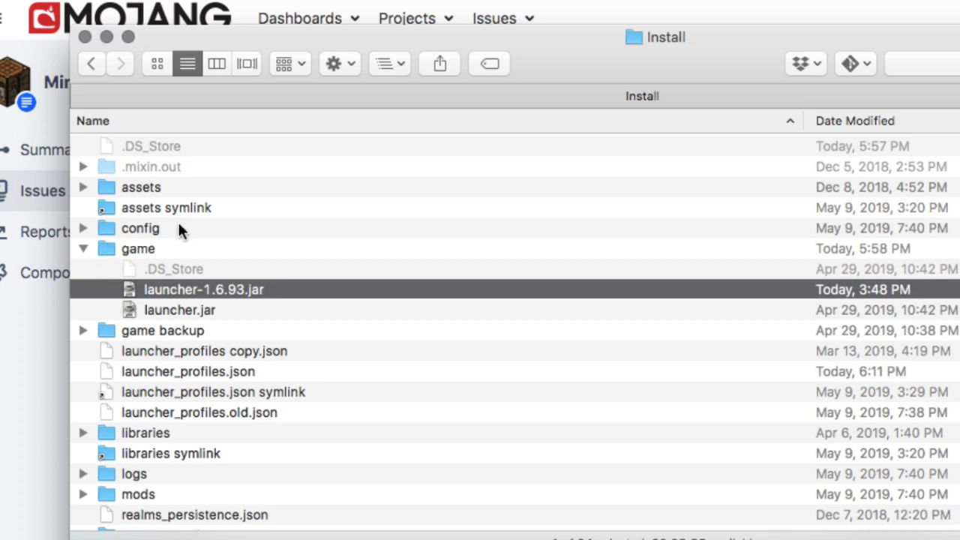
left_click(179, 310)
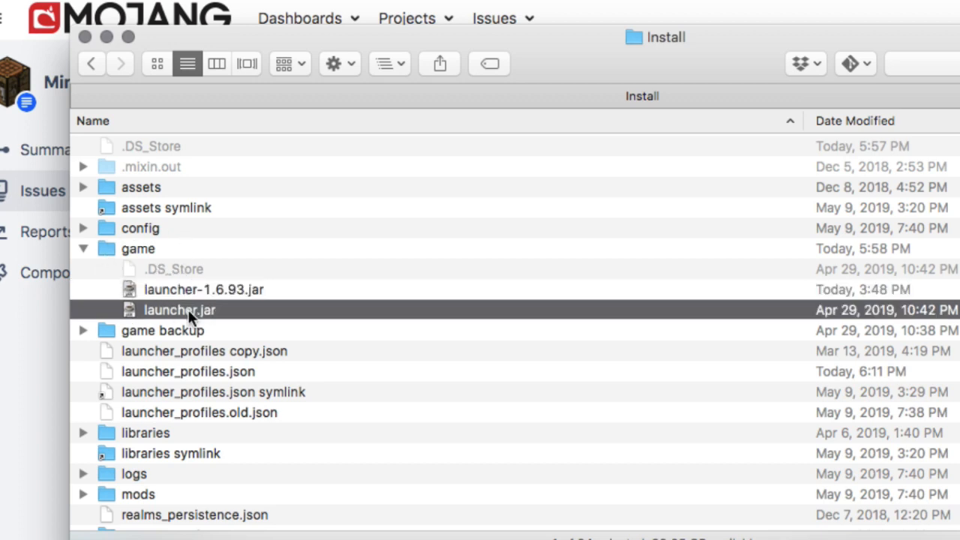
left_click(180, 310)
type("-1.6.91")
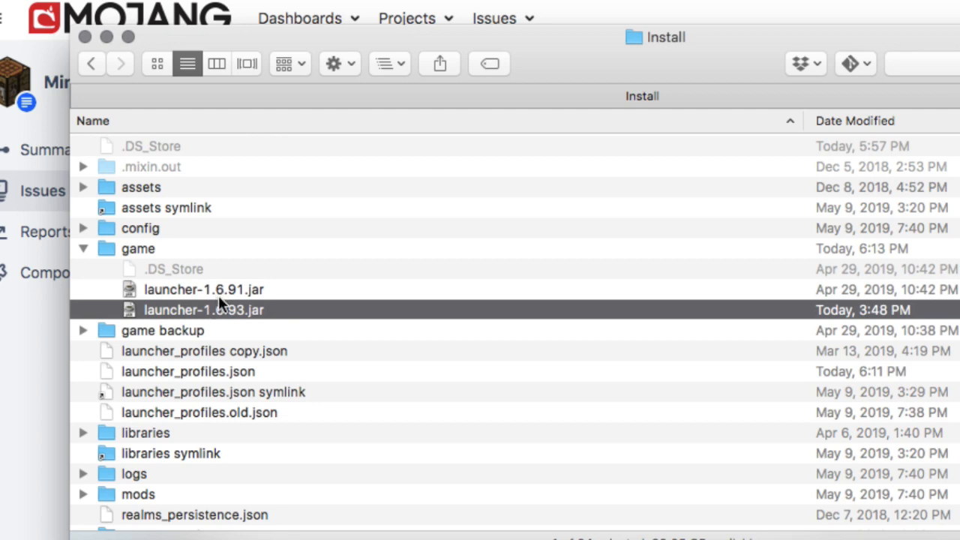
Step: Rename launcher-1.6.93.jar to launcher.jar
left_click(203, 310)
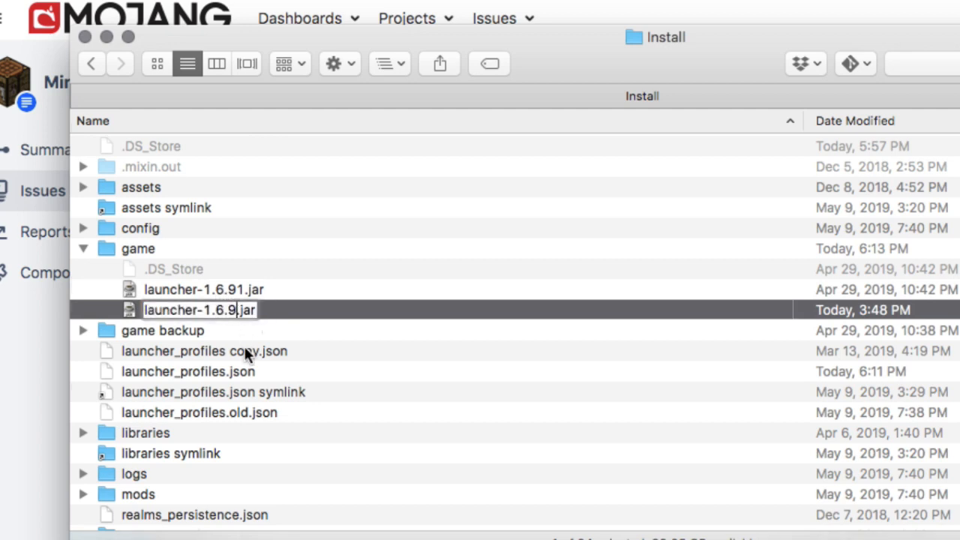
type("launcher.jar")
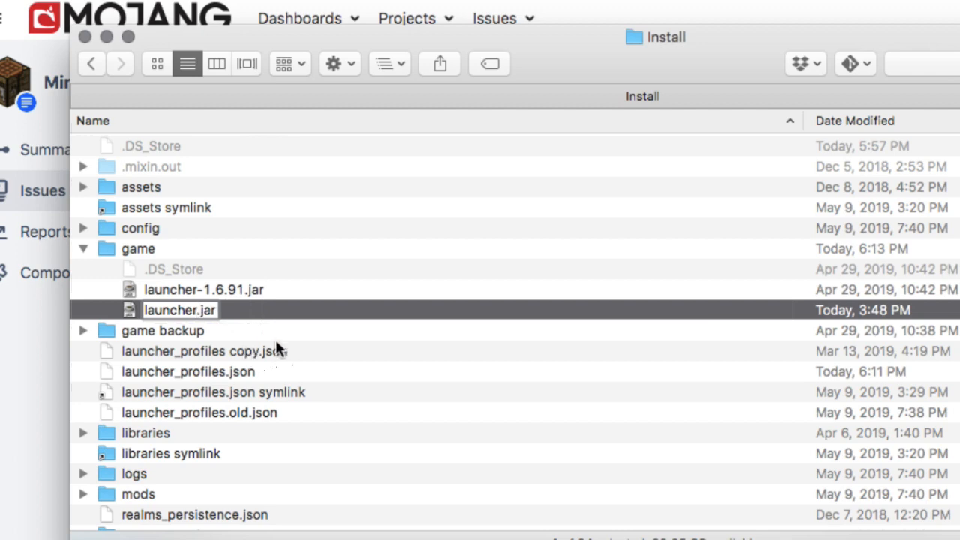
left_click(163, 330)
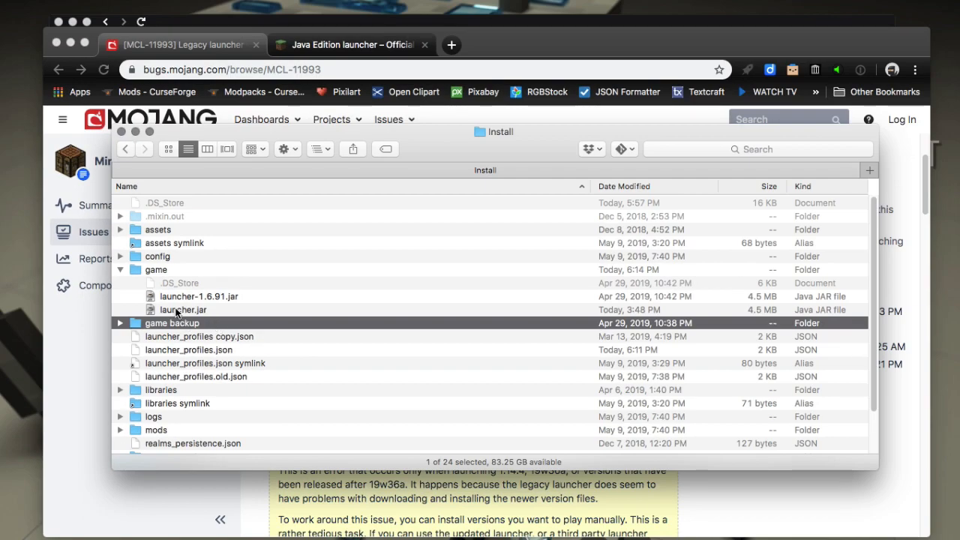
left_click(183, 309)
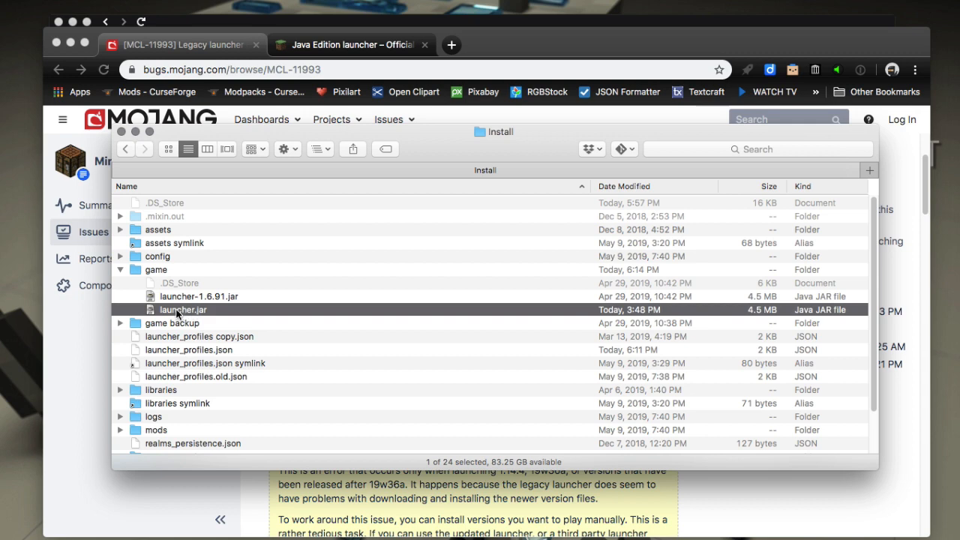
mouse_move(189, 306)
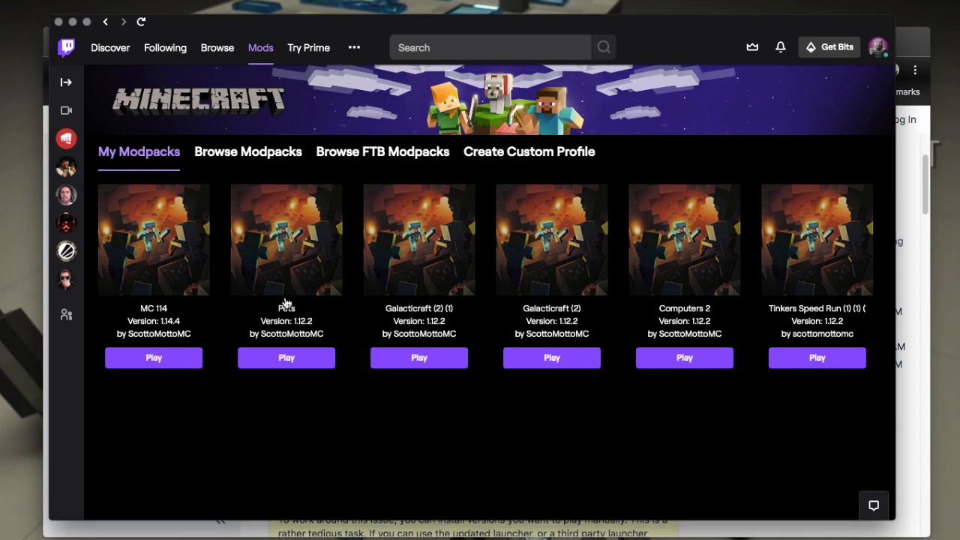
Step: Open the MC 114 modpack and play it, launching Minecraft Launcher 1.6.93
left_click(153, 239)
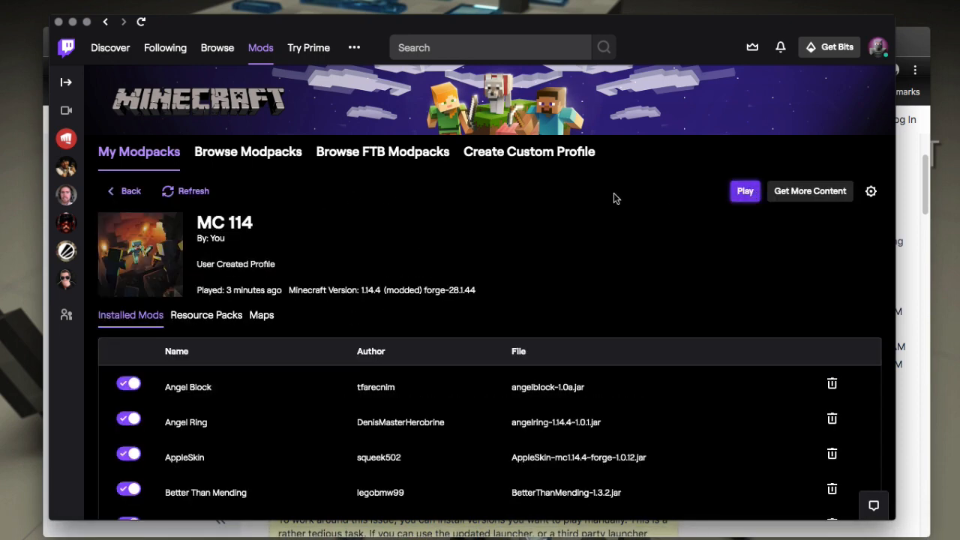
left_click(744, 191)
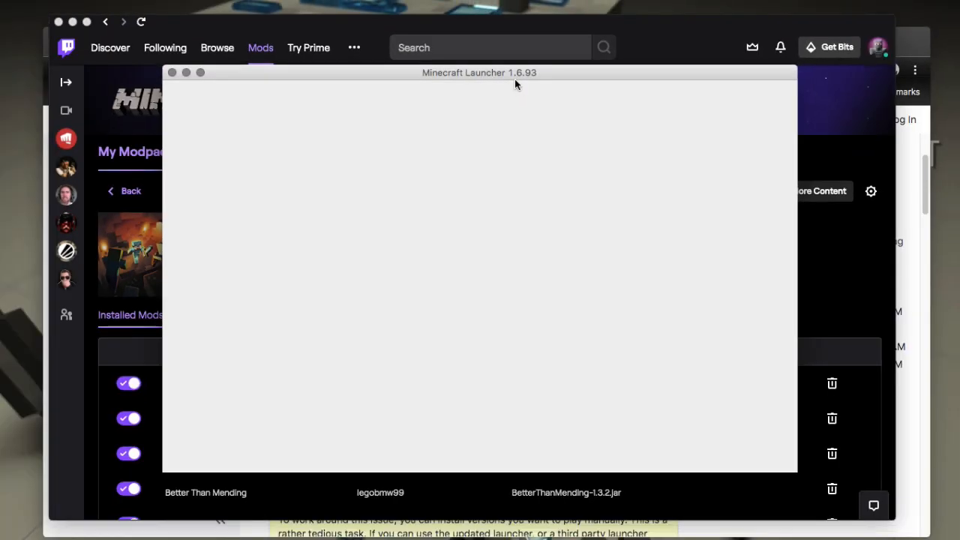
mouse_move(441, 337)
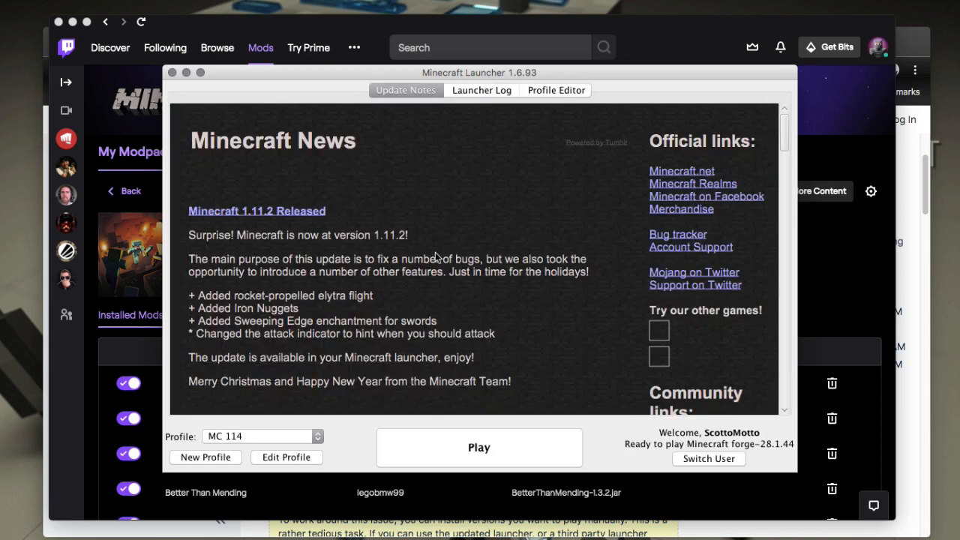
mouse_move(473, 218)
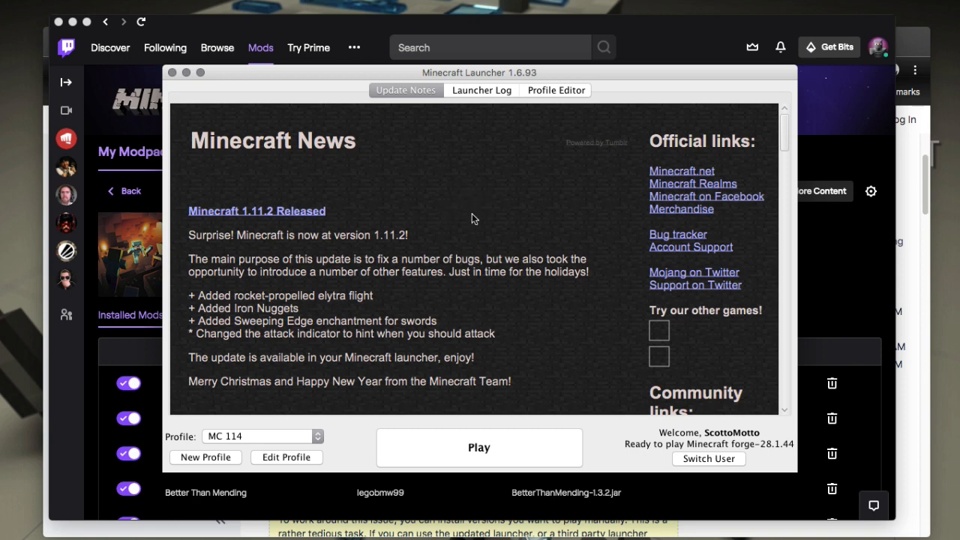
mouse_move(414, 317)
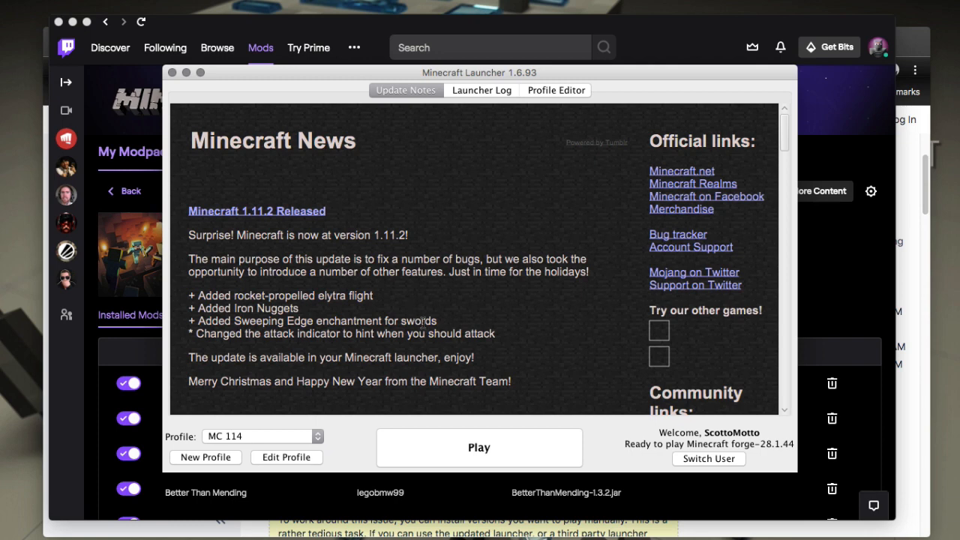
mouse_move(438, 346)
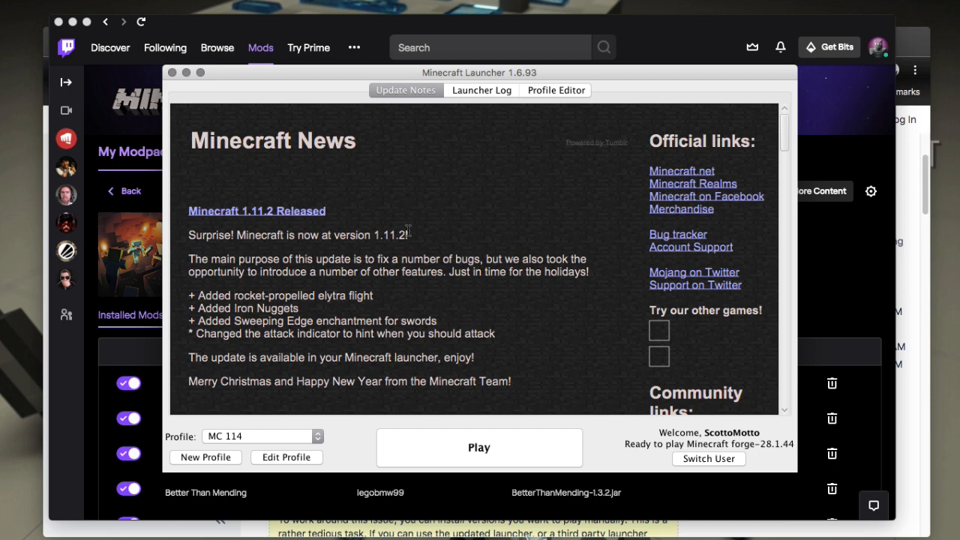
mouse_move(474, 83)
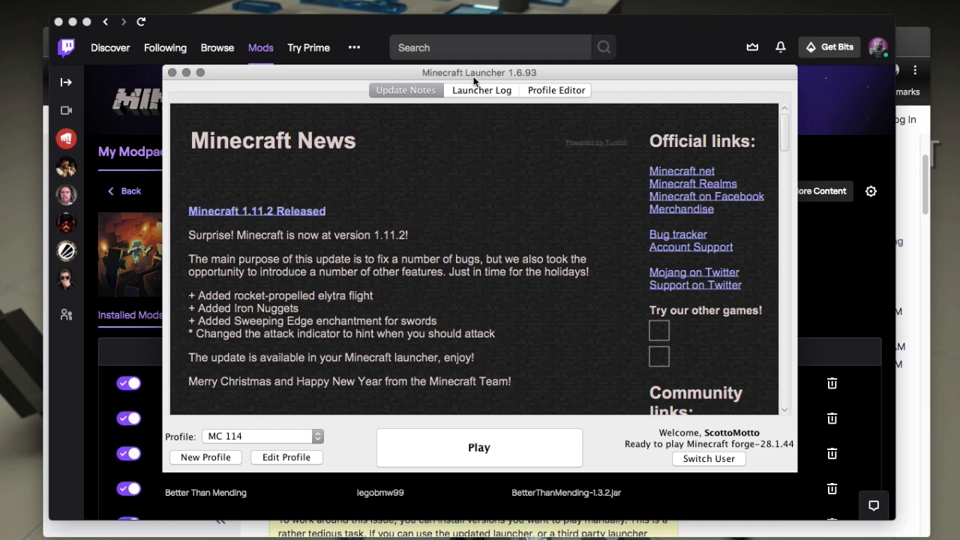
mouse_move(478, 209)
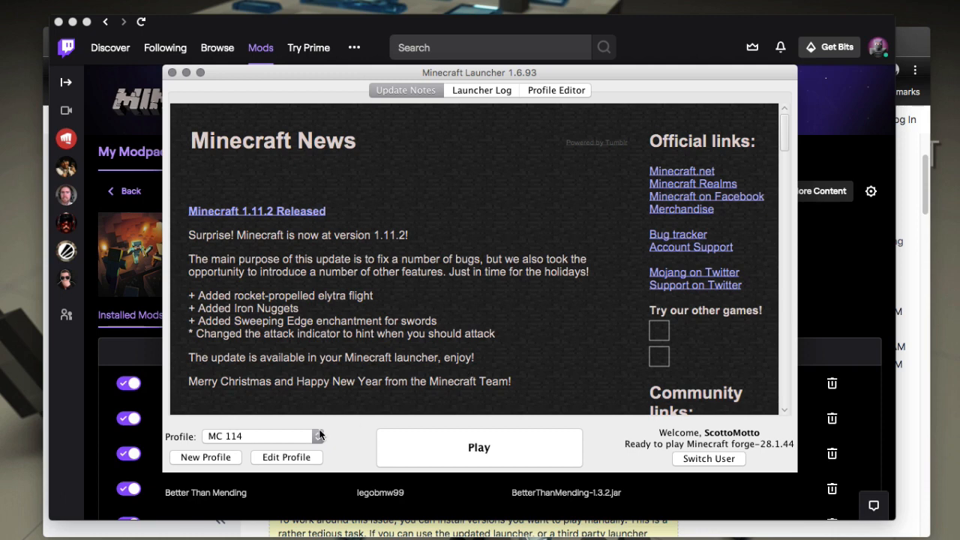
mouse_move(358, 406)
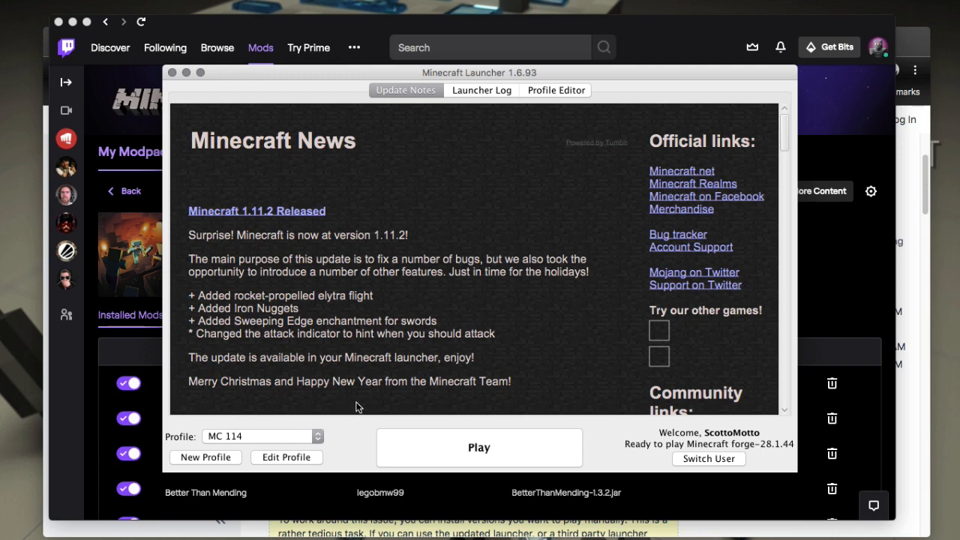